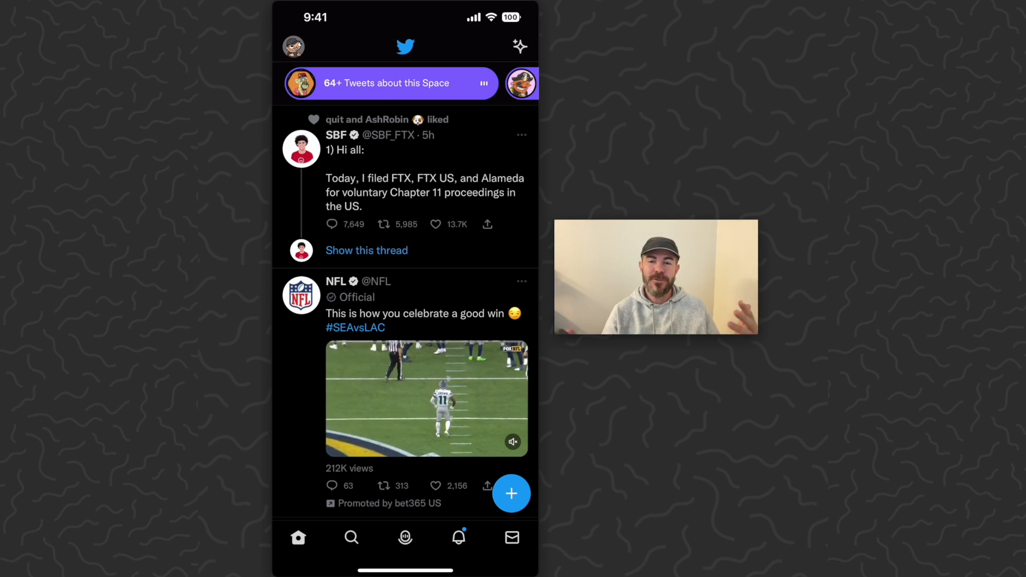
Step: Go from the Twitter side menu to the Apple ID Subscriptions list showing Twitter Blue renewing December 9
left_click(293, 46)
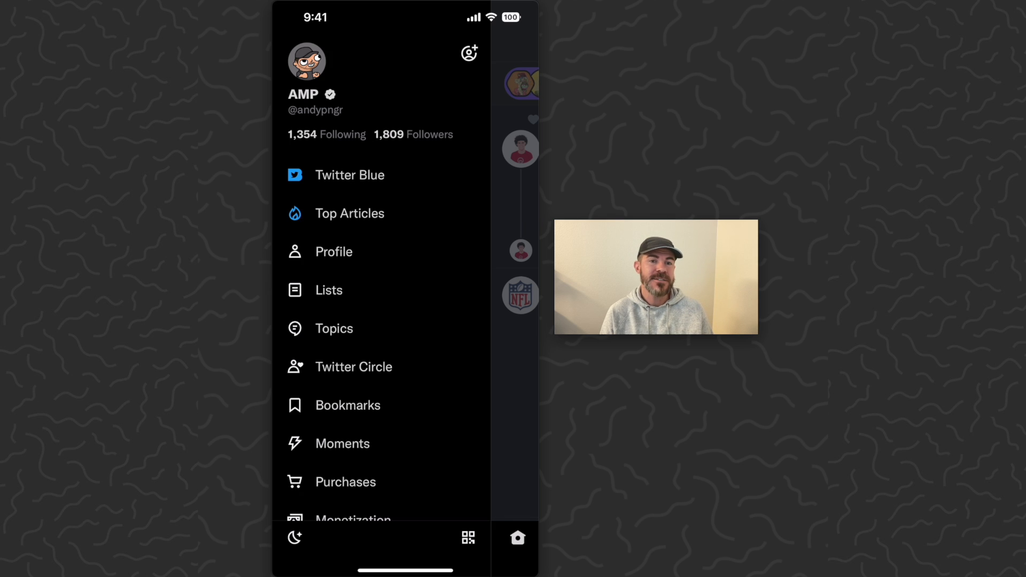
left_click(334, 252)
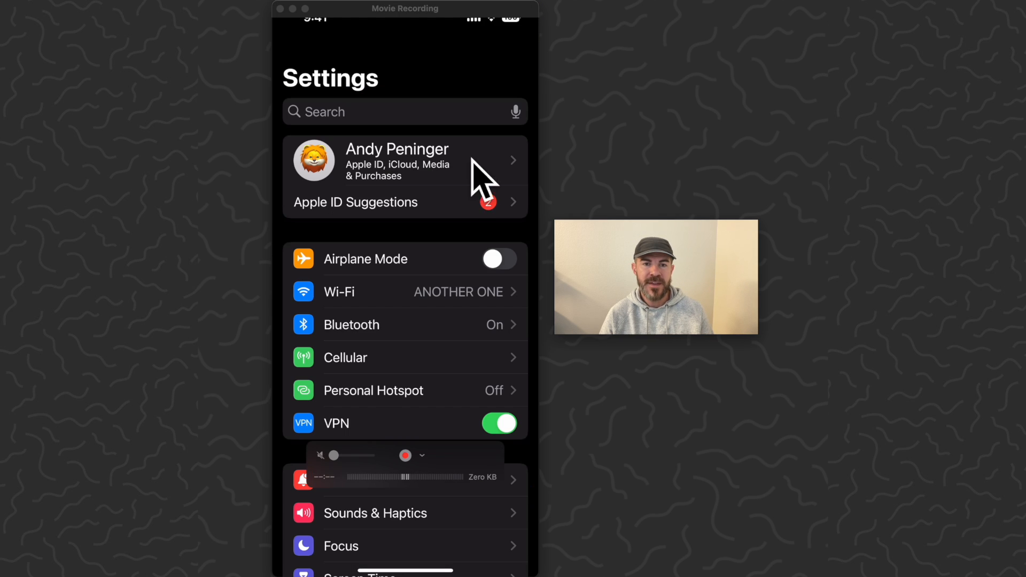
left_click(398, 160)
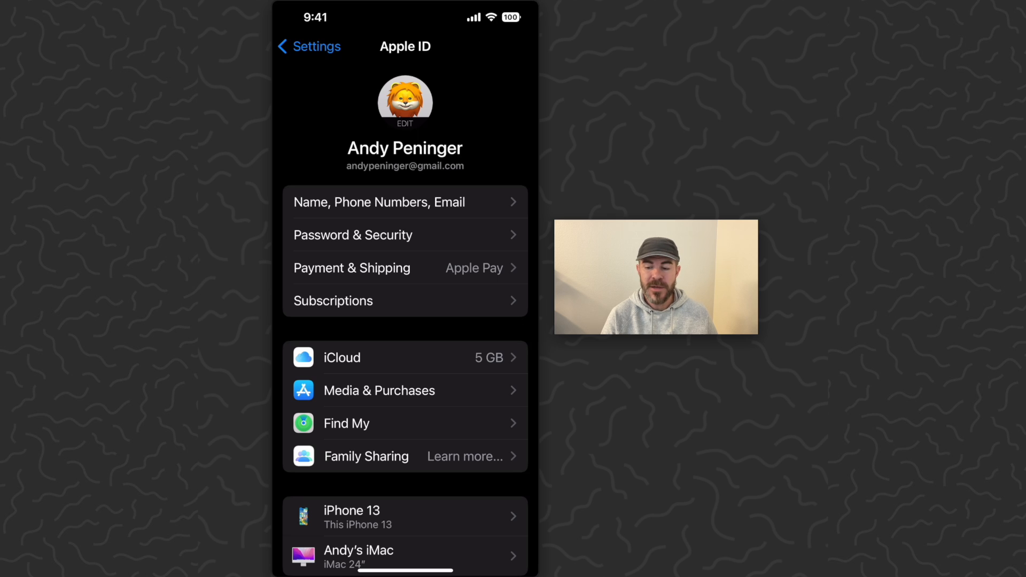
left_click(333, 300)
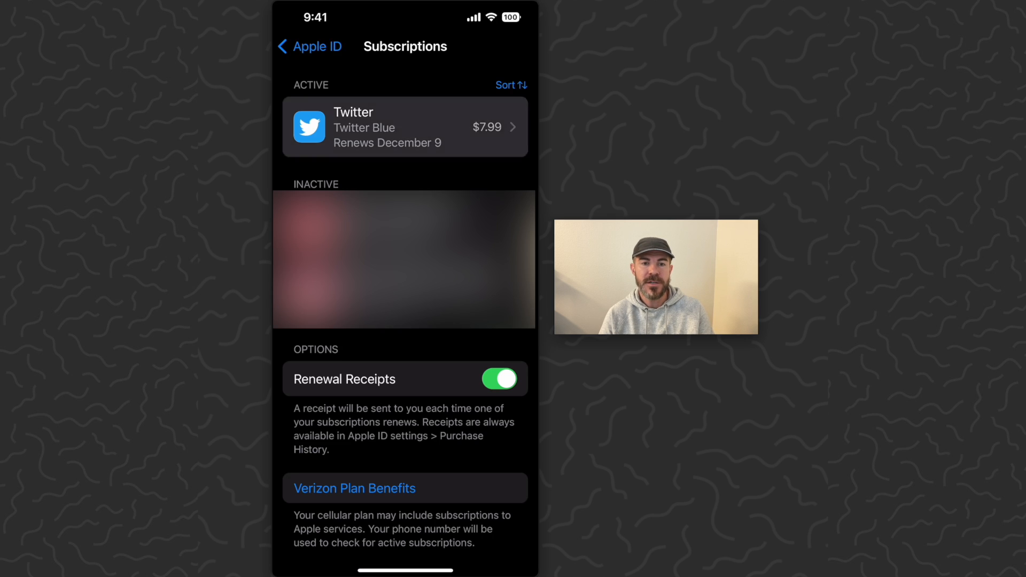
Step: Cancel the Twitter Blue subscription and confirm the cancellation so it expires December 9
left_click(404, 126)
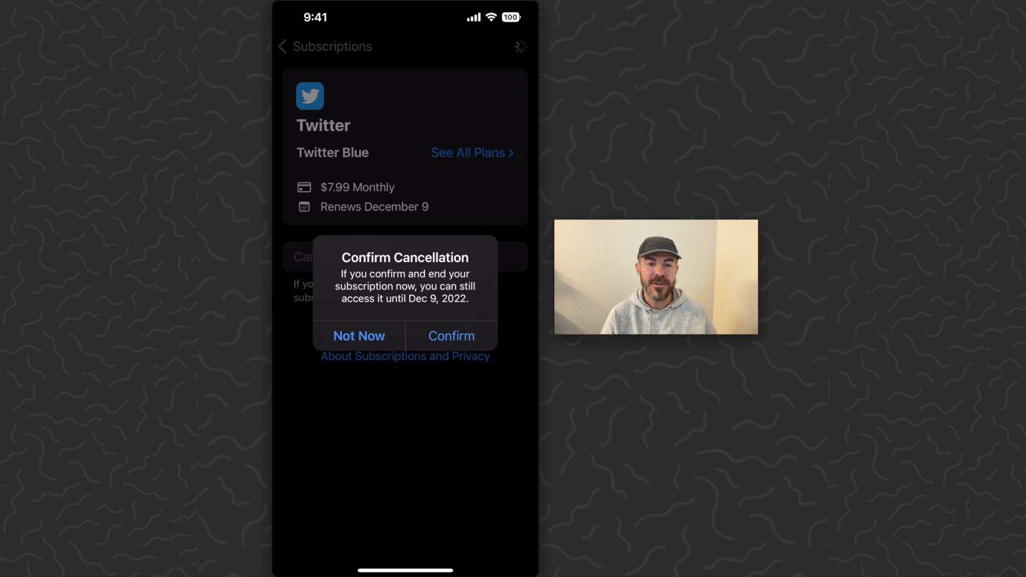
left_click(451, 335)
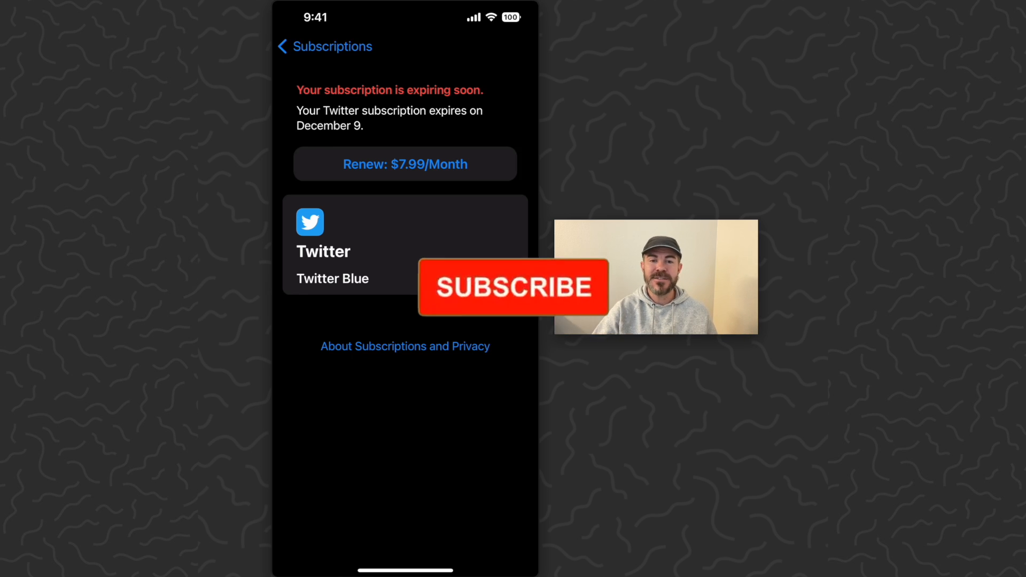
Step: Review the cancelled Twitter subscription page offering renewal at $7.99/Month
left_click(514, 288)
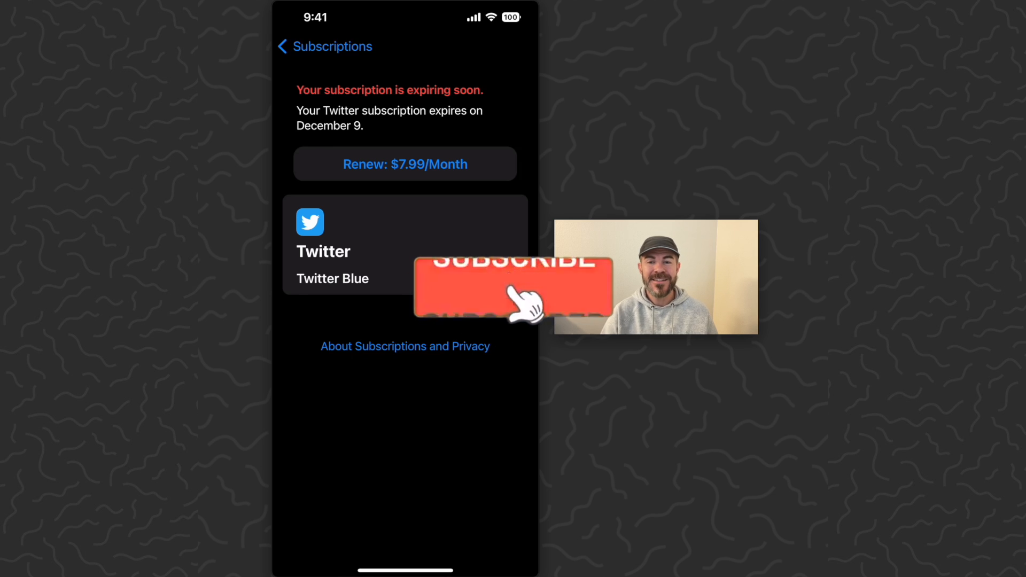